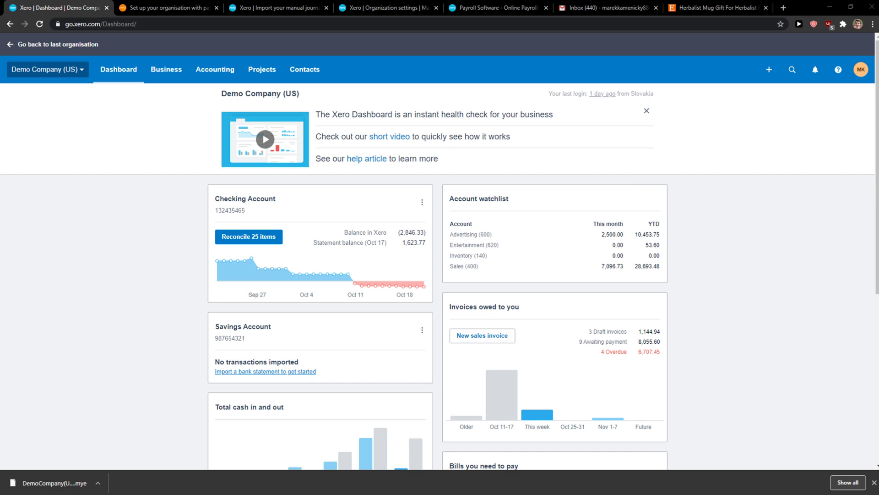
Go to Accounting > Advanced > Chart of accounts and open the Import page
click(215, 69)
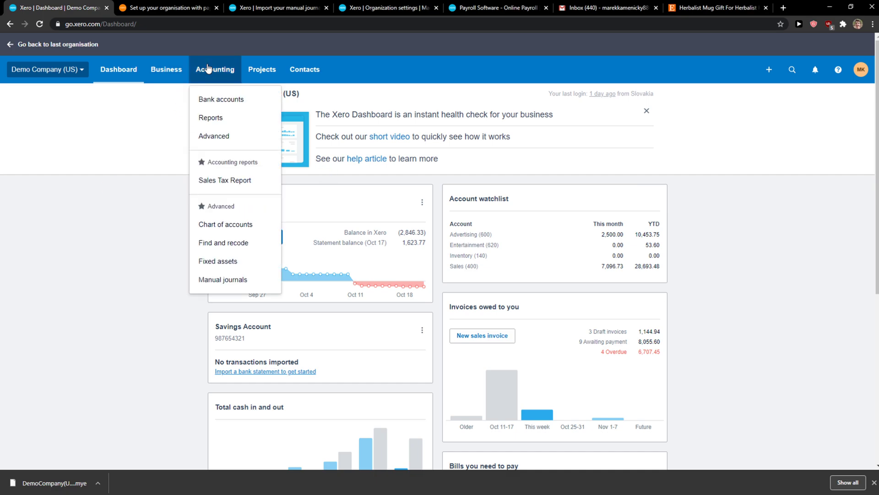
mouse_move(231, 140)
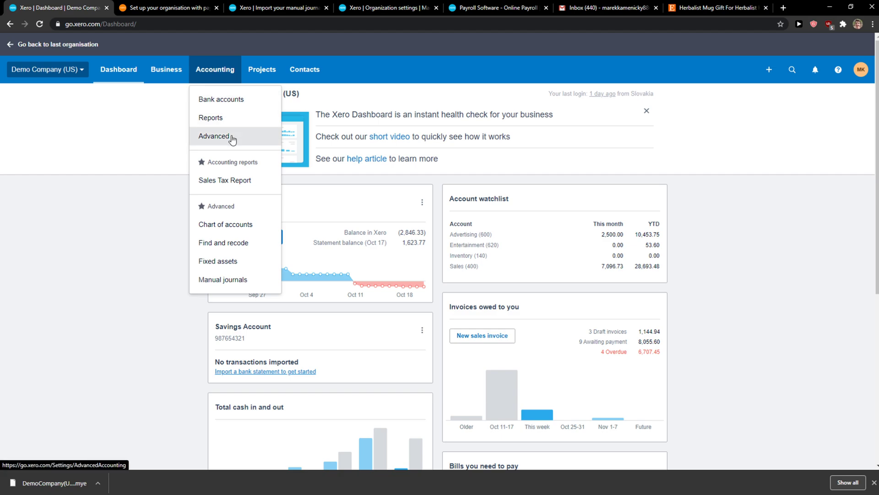
click(214, 135)
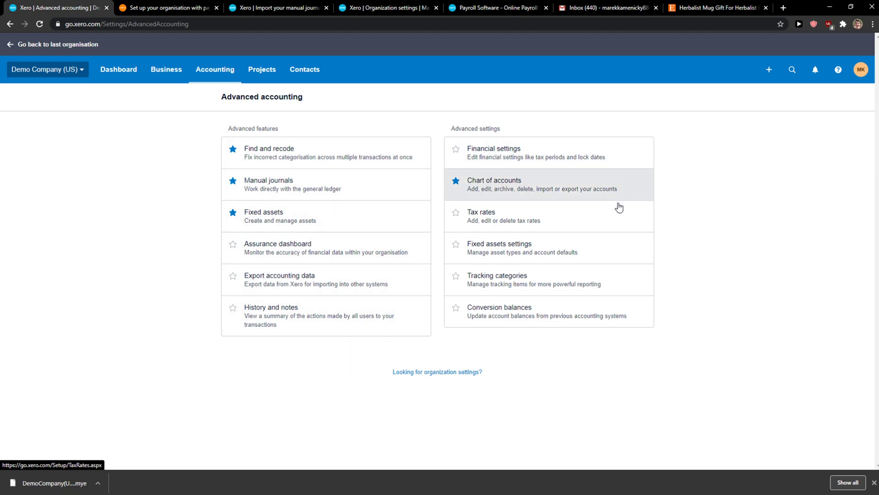
click(495, 180)
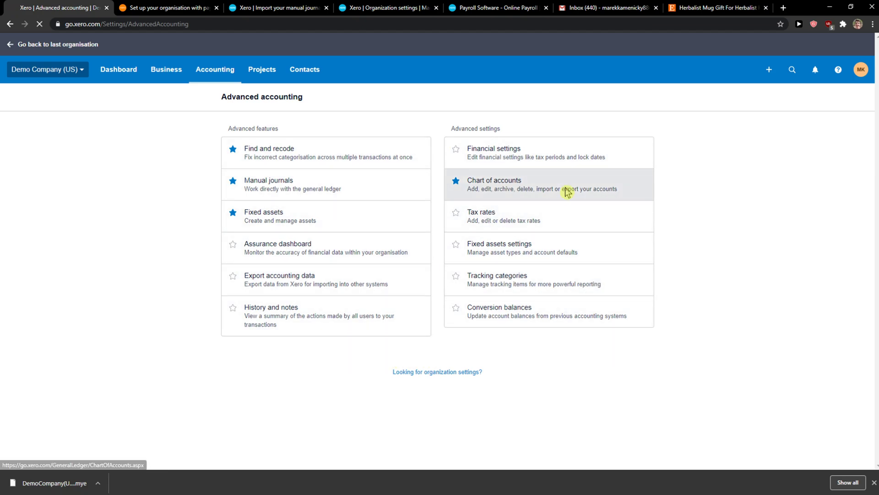
mouse_move(539, 179)
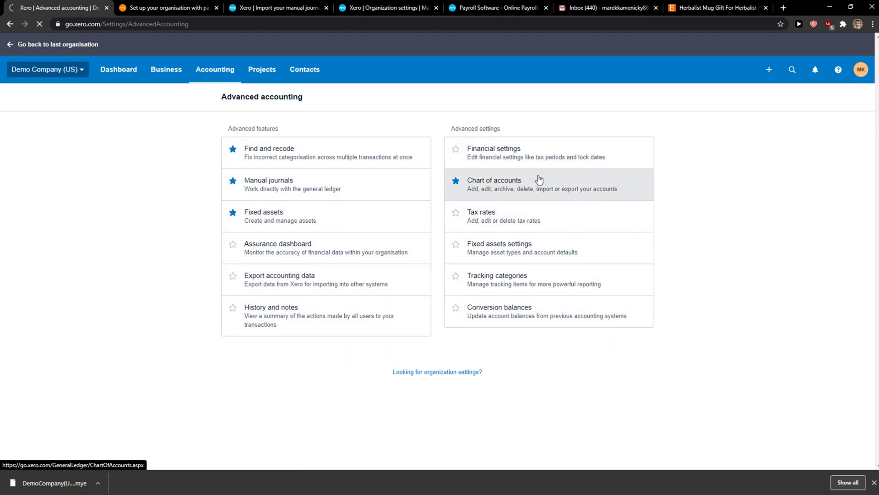
click(494, 180)
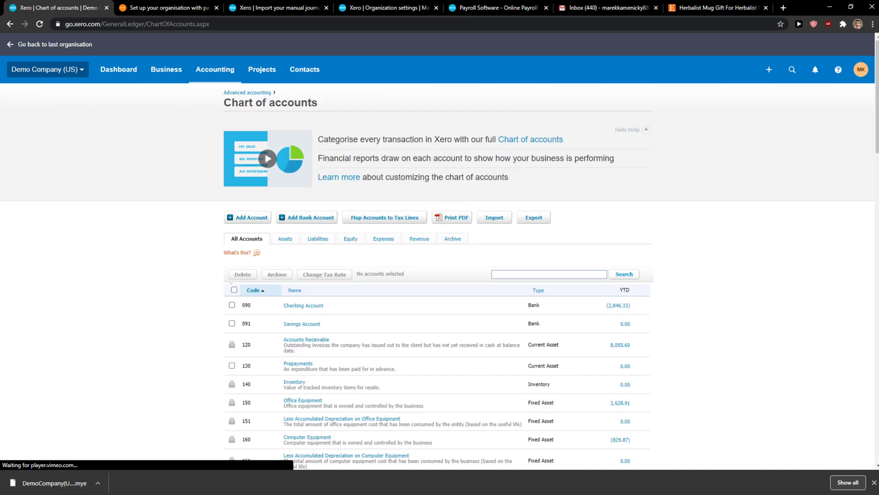
scroll(down, 3)
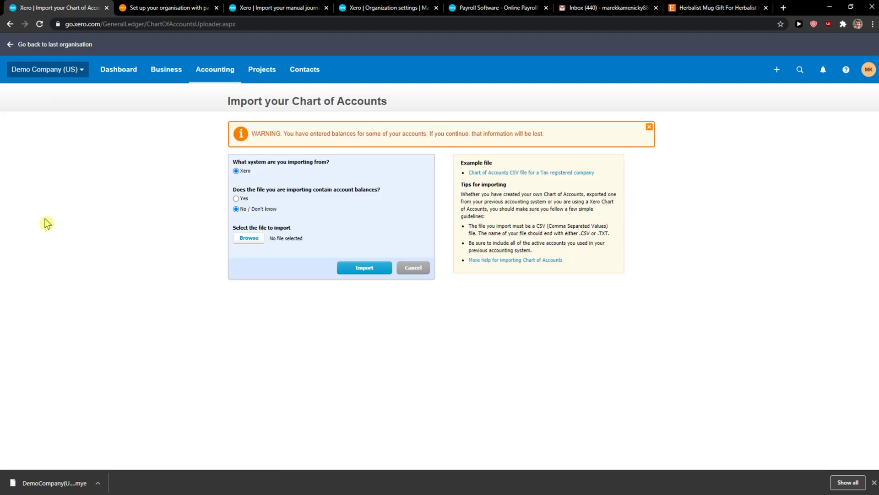
mouse_move(296, 172)
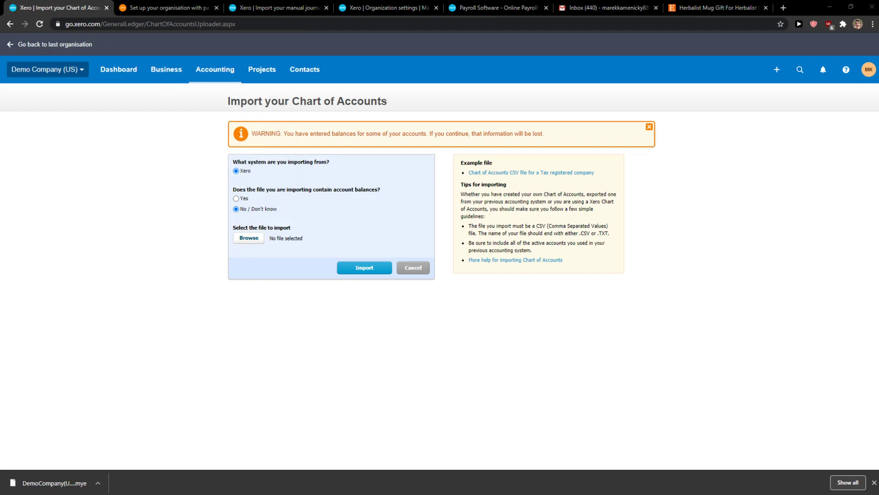
Import order_2020-09-28_140848.csv into the chart of accounts, then export ChartOfAccounts.csv
click(248, 238)
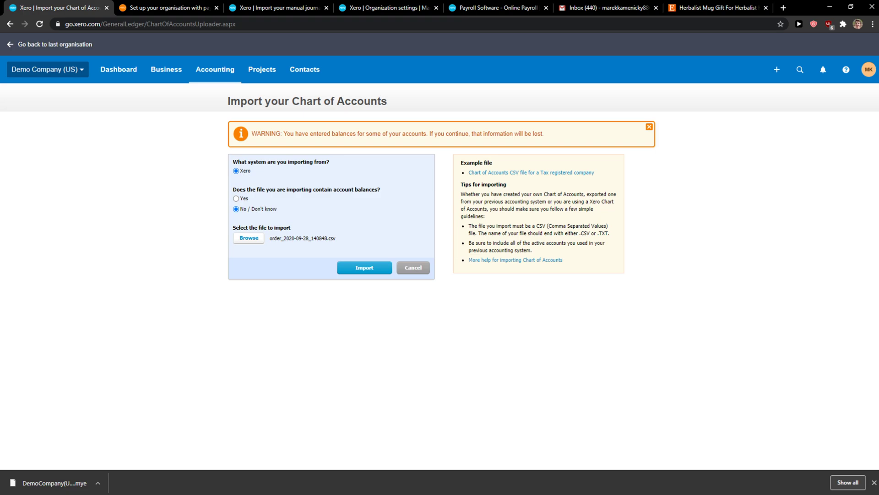
mouse_move(391, 273)
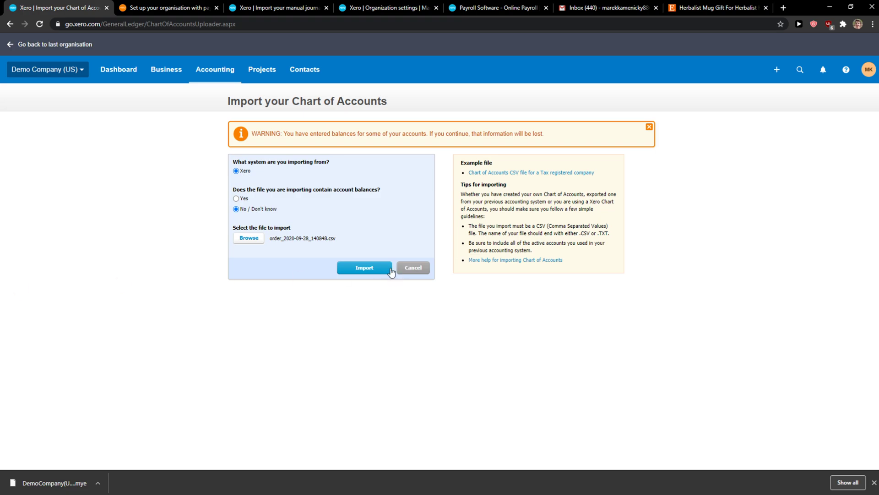
click(364, 268)
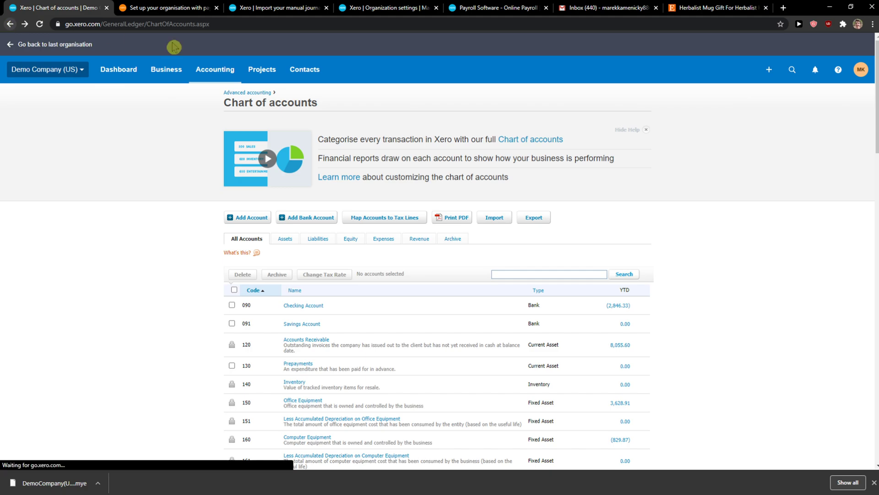
click(532, 218)
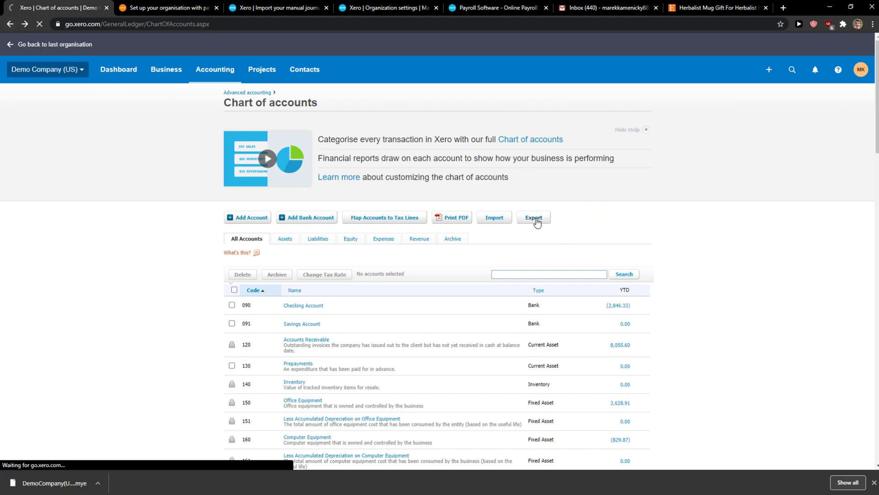
click(532, 219)
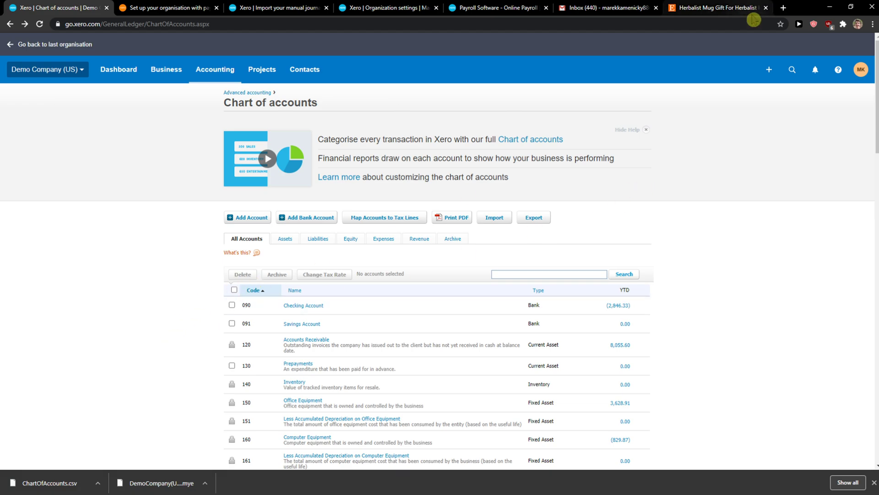
In a new Chrome tab, search 'online' and open convertcsv.com's Online CSV Editor and Viewer
click(788, 8)
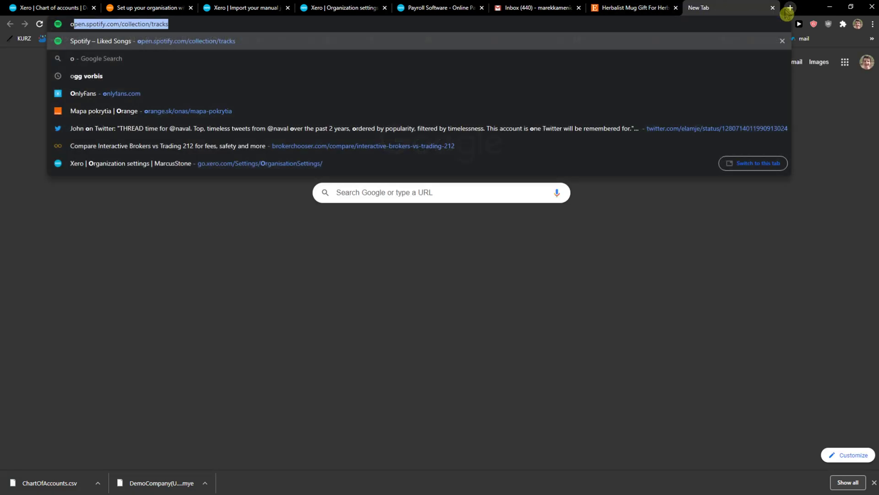
text(online)
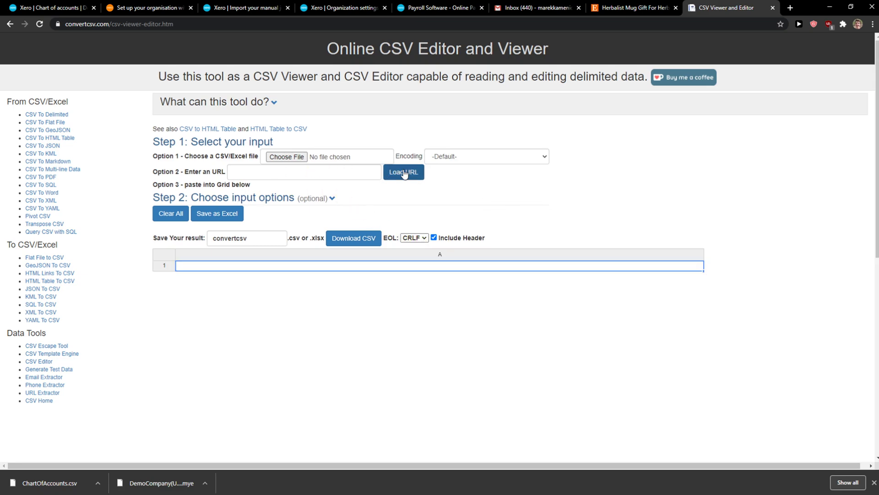
click(403, 172)
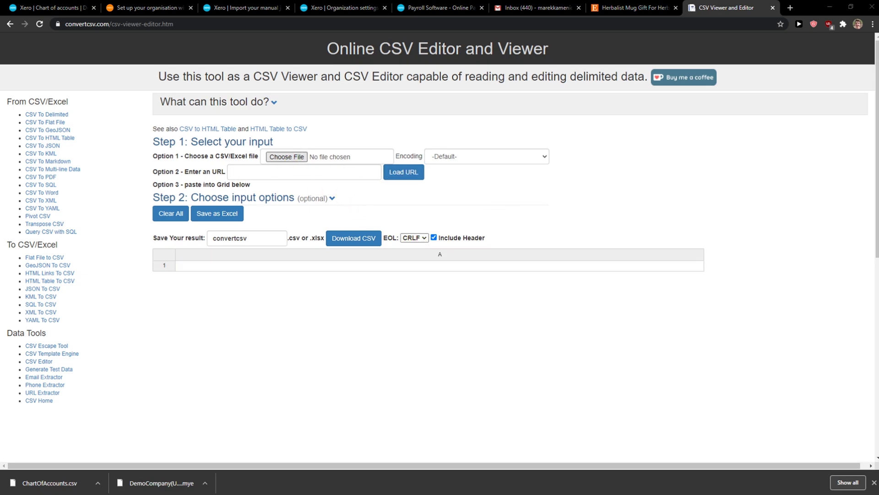
Load ChartOfAccounts.csv into the CSV editor grid, then switch to the Xero payroll setup article tab
click(286, 157)
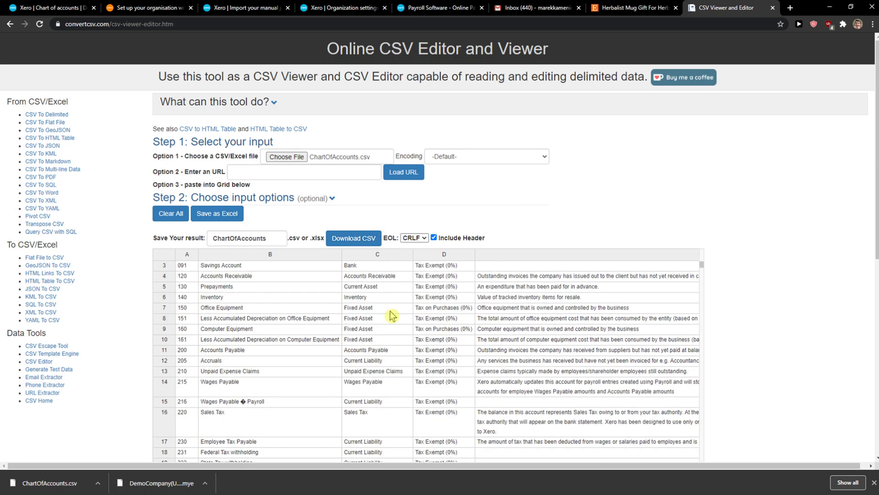
scroll(down, 3)
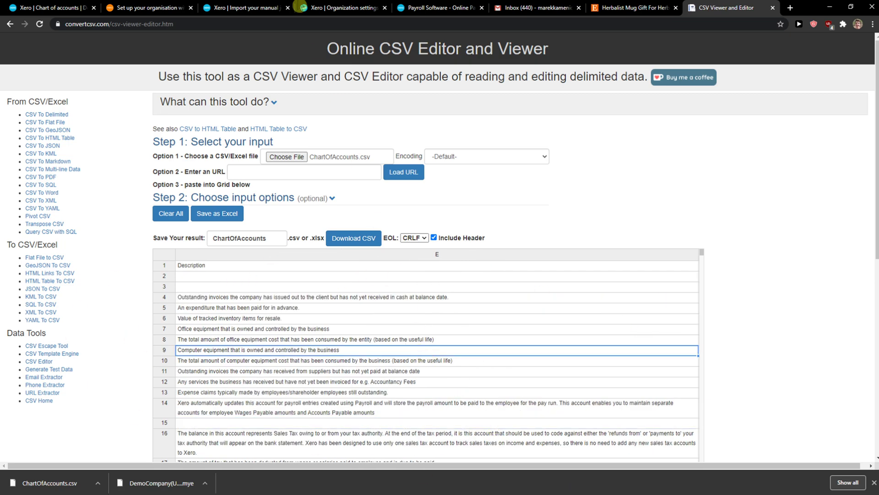
click(149, 8)
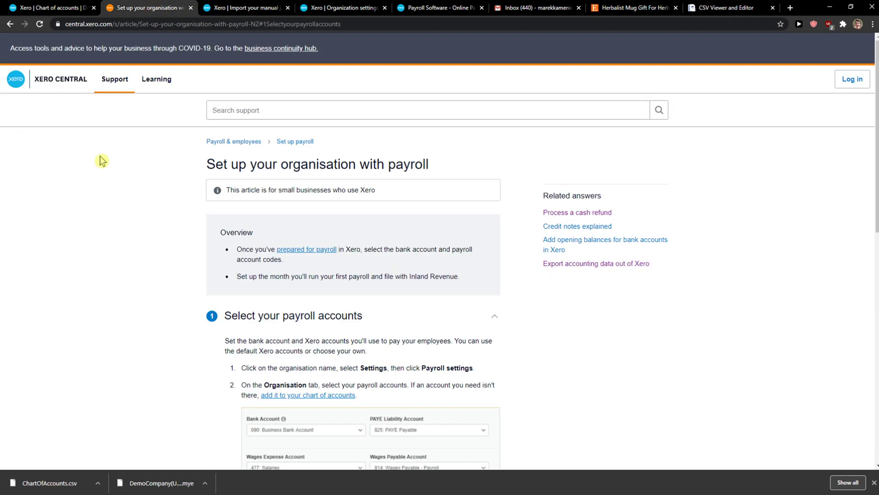